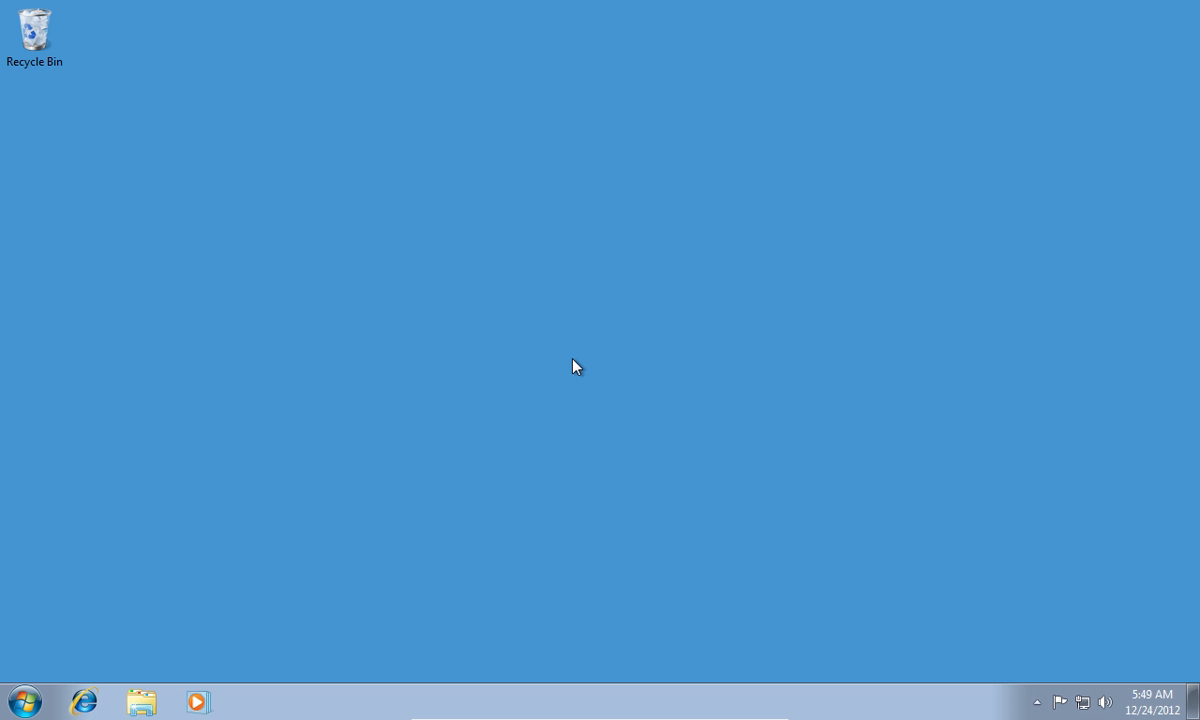
# Launch Internet Explorer from the taskbar
pyautogui.click(84, 700)
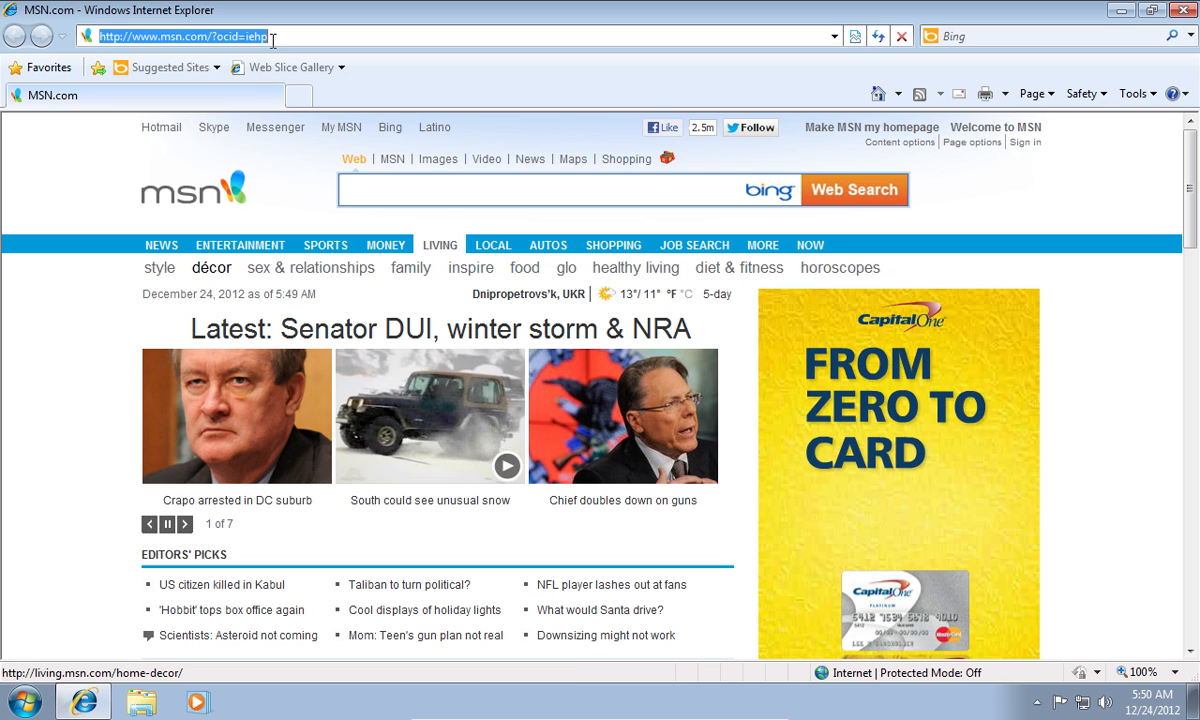
# Go to deviantart.com, search 'photoshop brushes', and scroll to the Lightning Photoshop Brushes result
pyautogui.write('deviantart.co')
pyautogui.write('photoshop brushes')
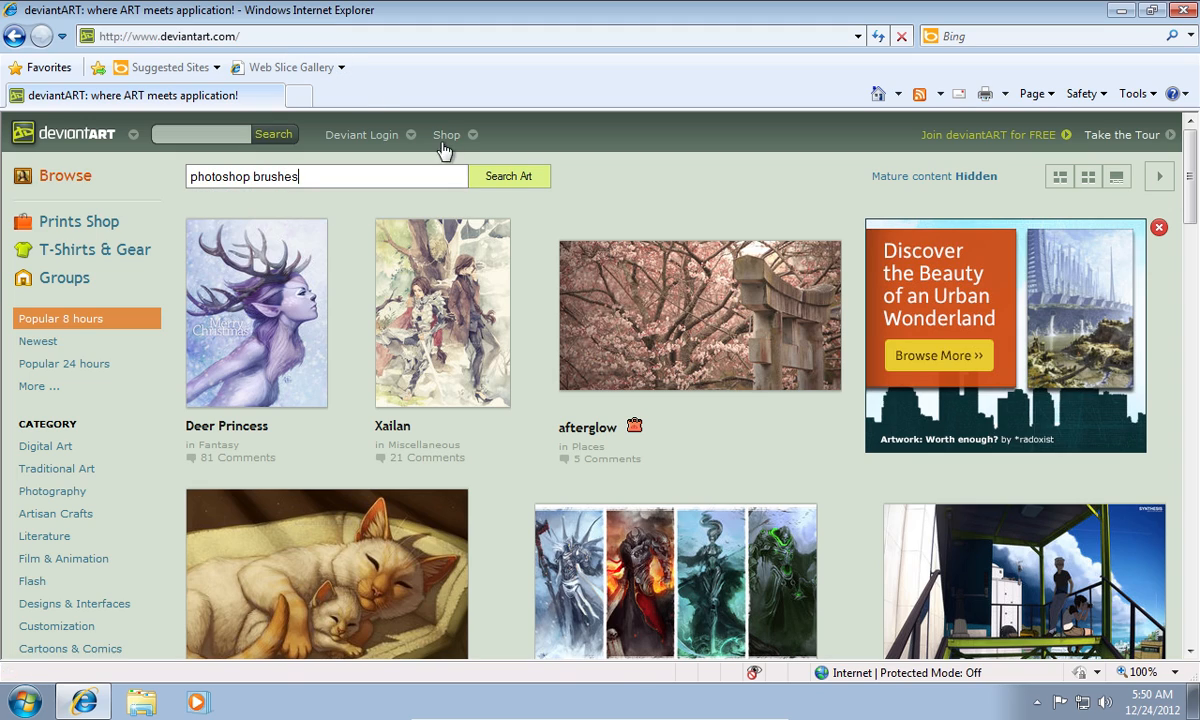
pyautogui.click(510, 176)
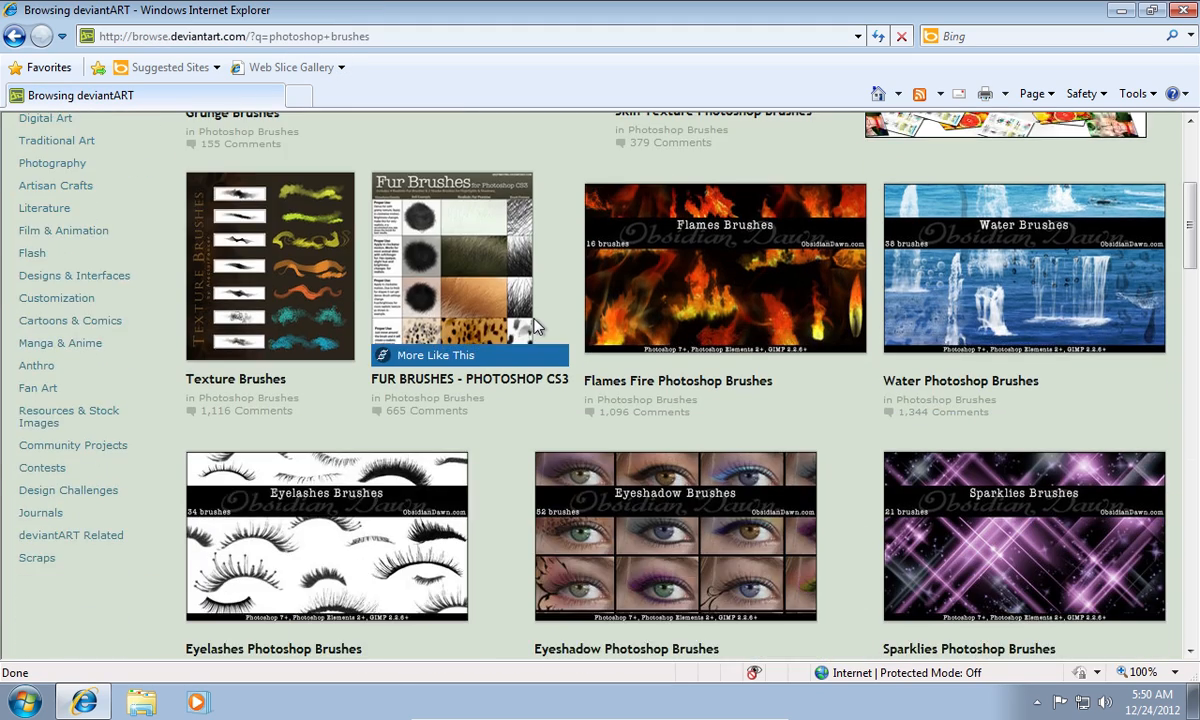
pyautogui.scroll(-3)
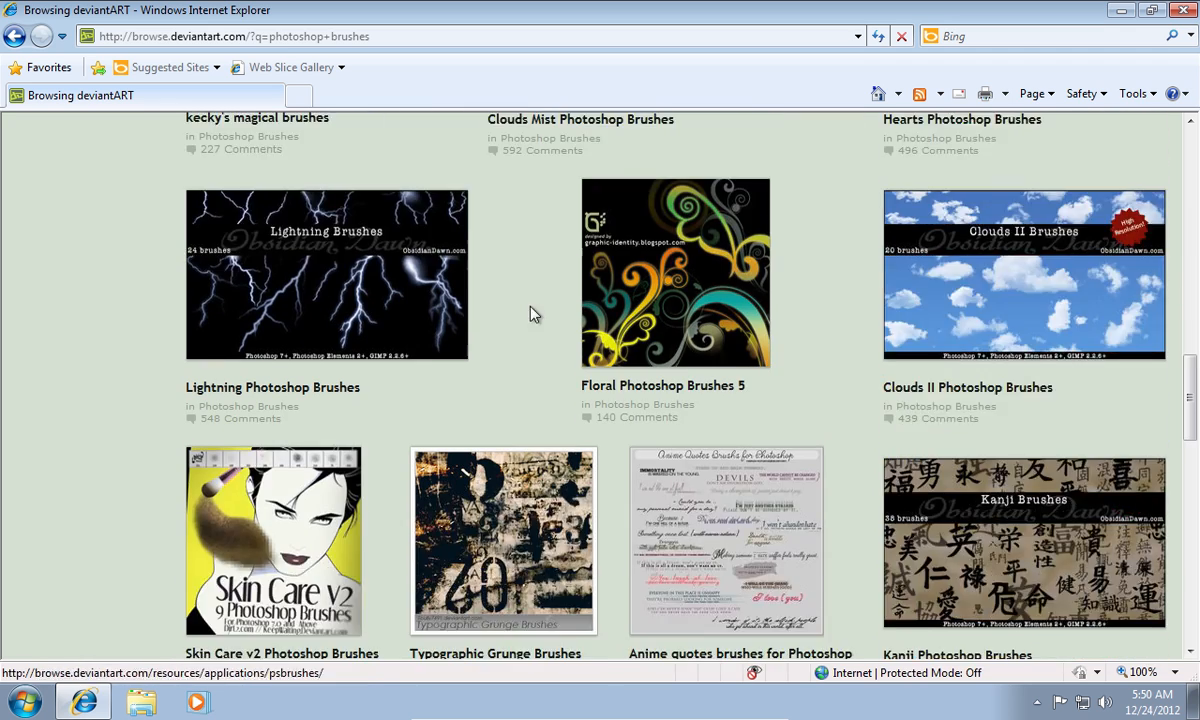
pyautogui.scroll(-3)
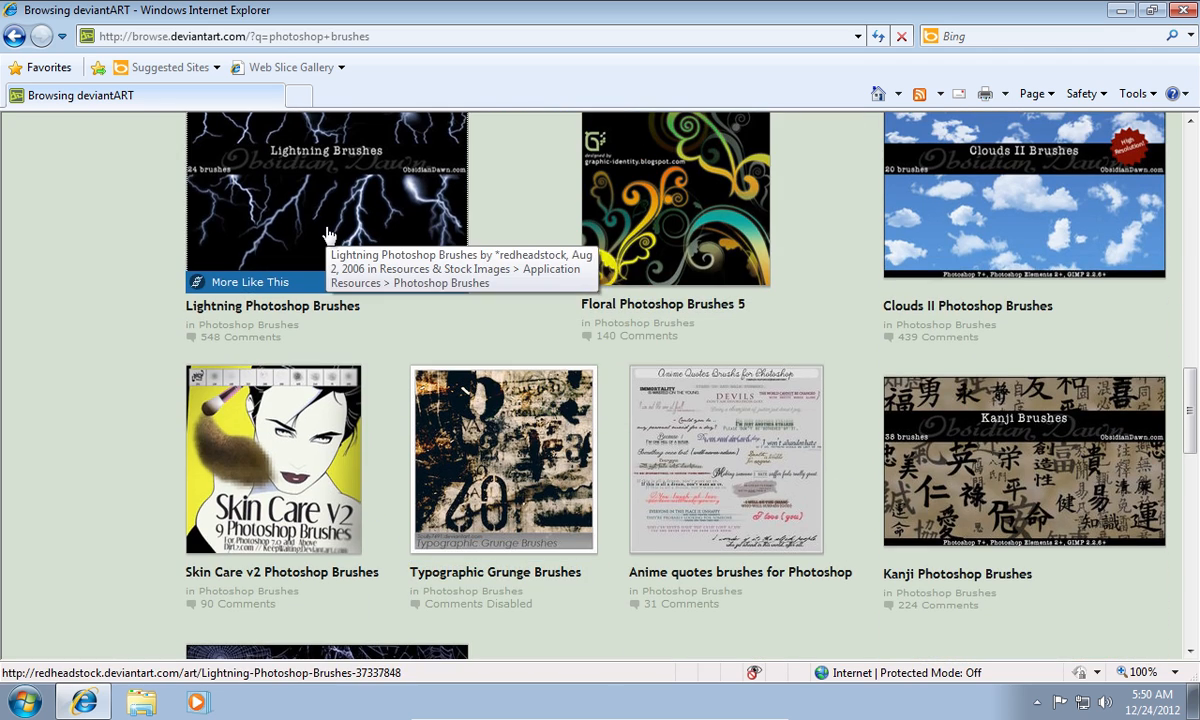
# Download SS_lightning.zip from the Lightning Photoshop Brushes page into Downloads
pyautogui.click(324, 200)
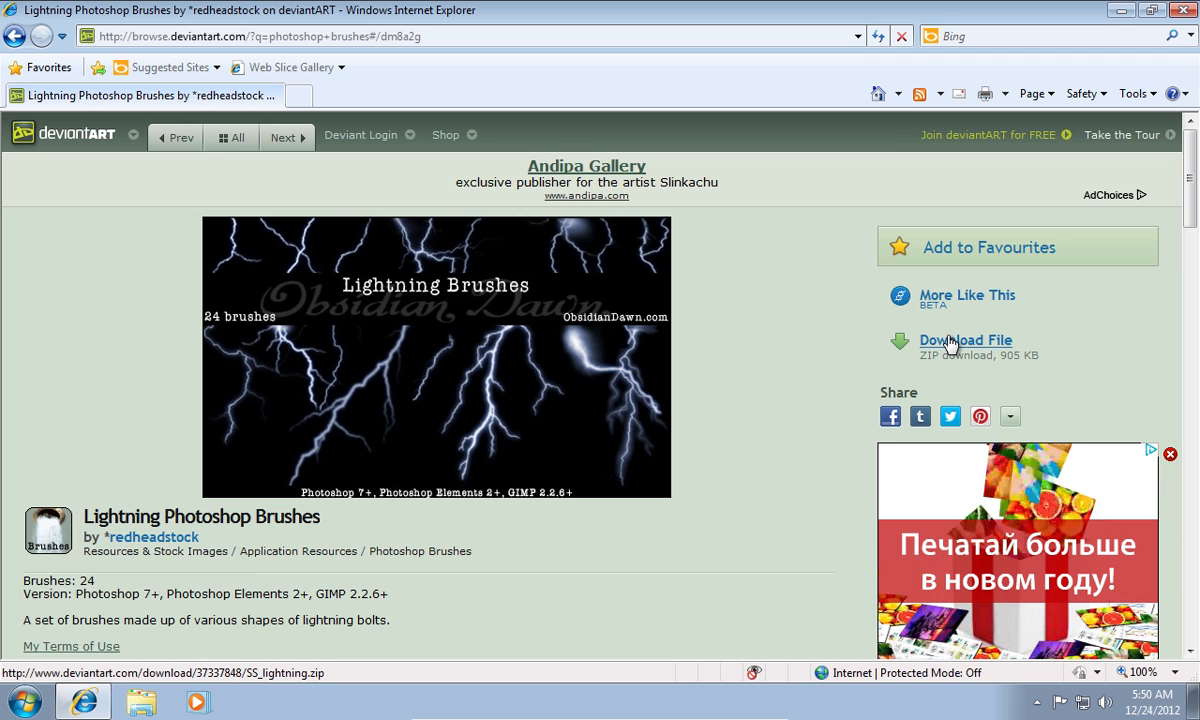
pyautogui.click(964, 340)
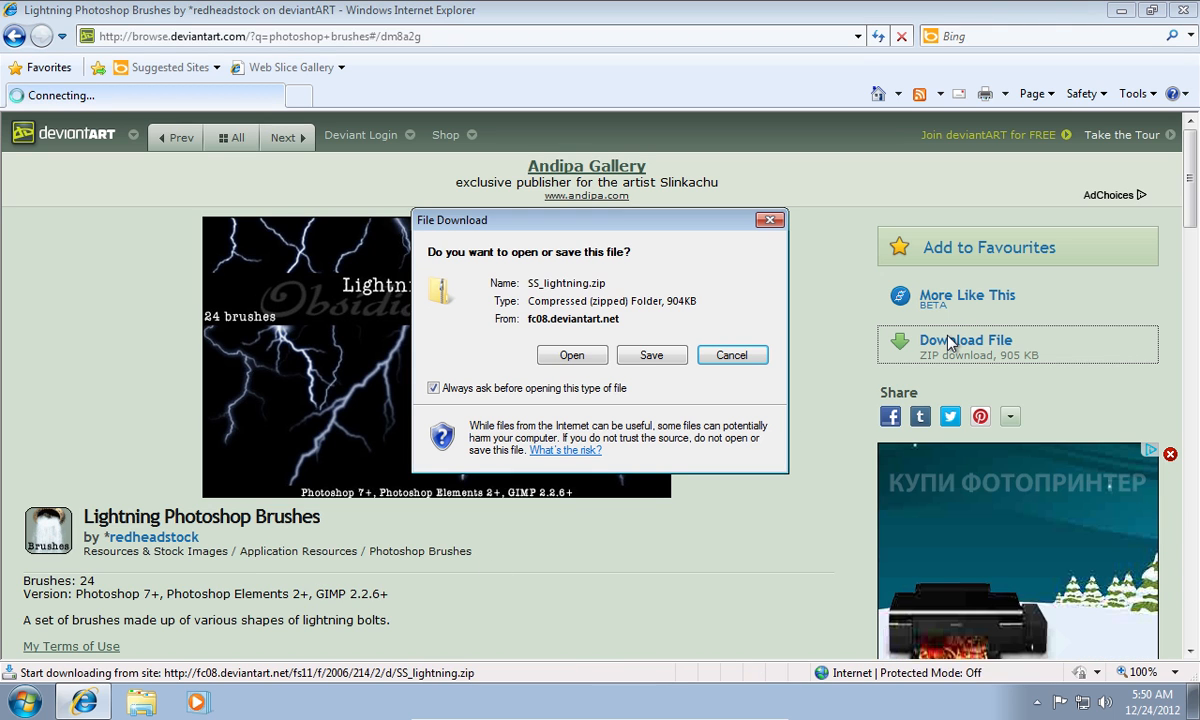
pyautogui.click(652, 356)
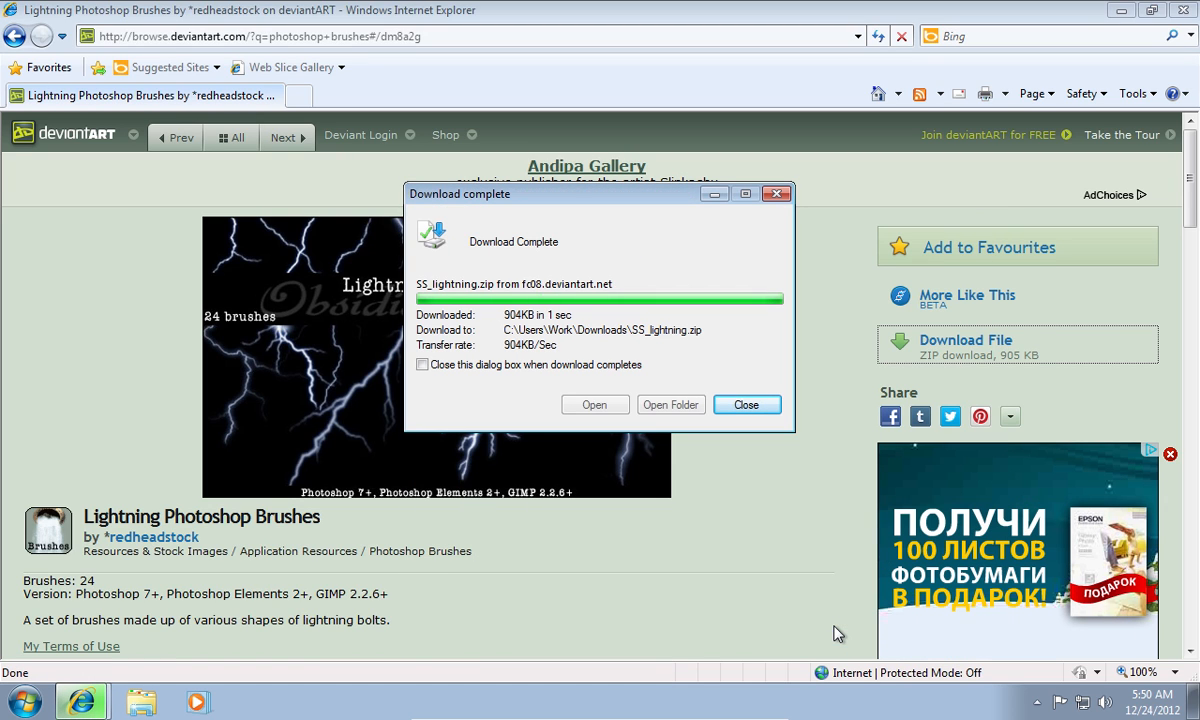
pyautogui.moveTo(670, 404)
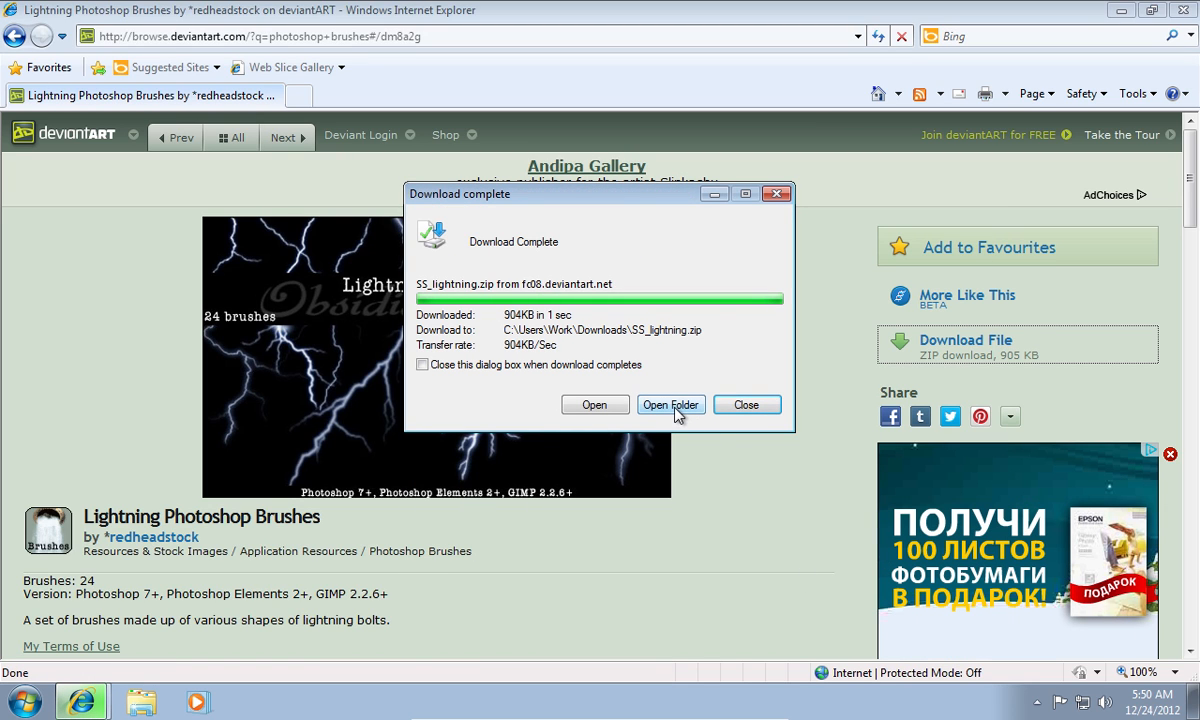
# Copy the SS-lightning brush file out of the zip and paste it into Downloads
pyautogui.click(670, 404)
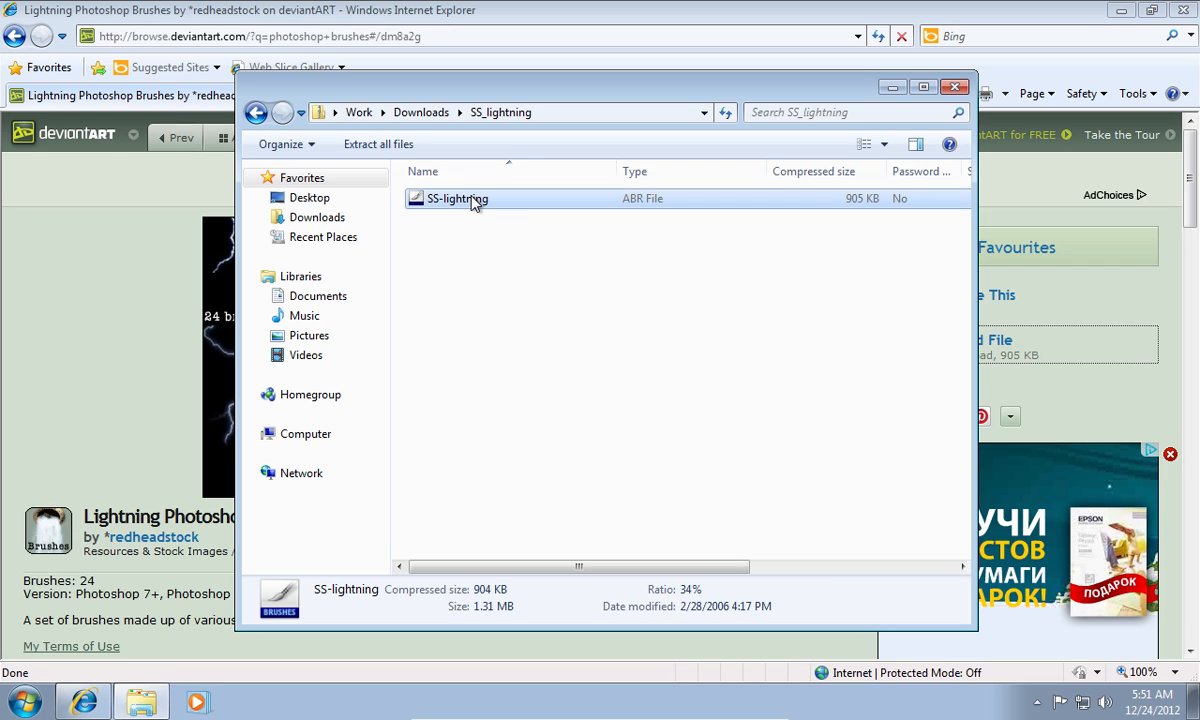
pyautogui.rightClick(456, 198)
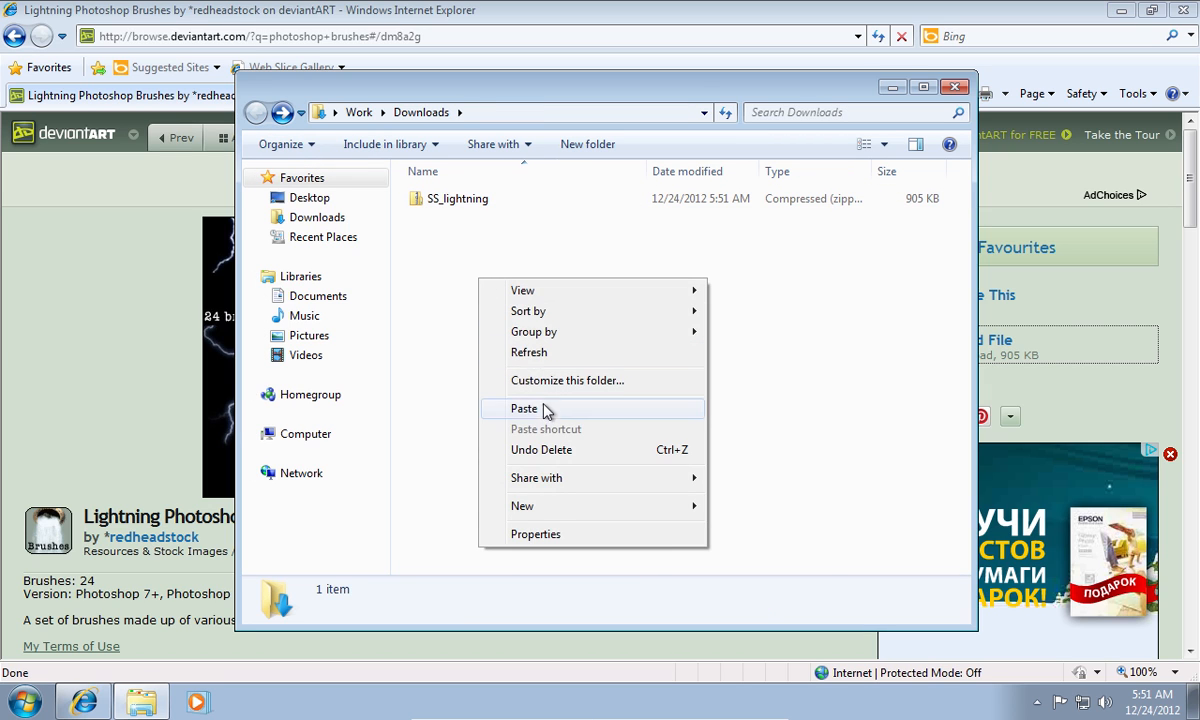
pyautogui.click(524, 408)
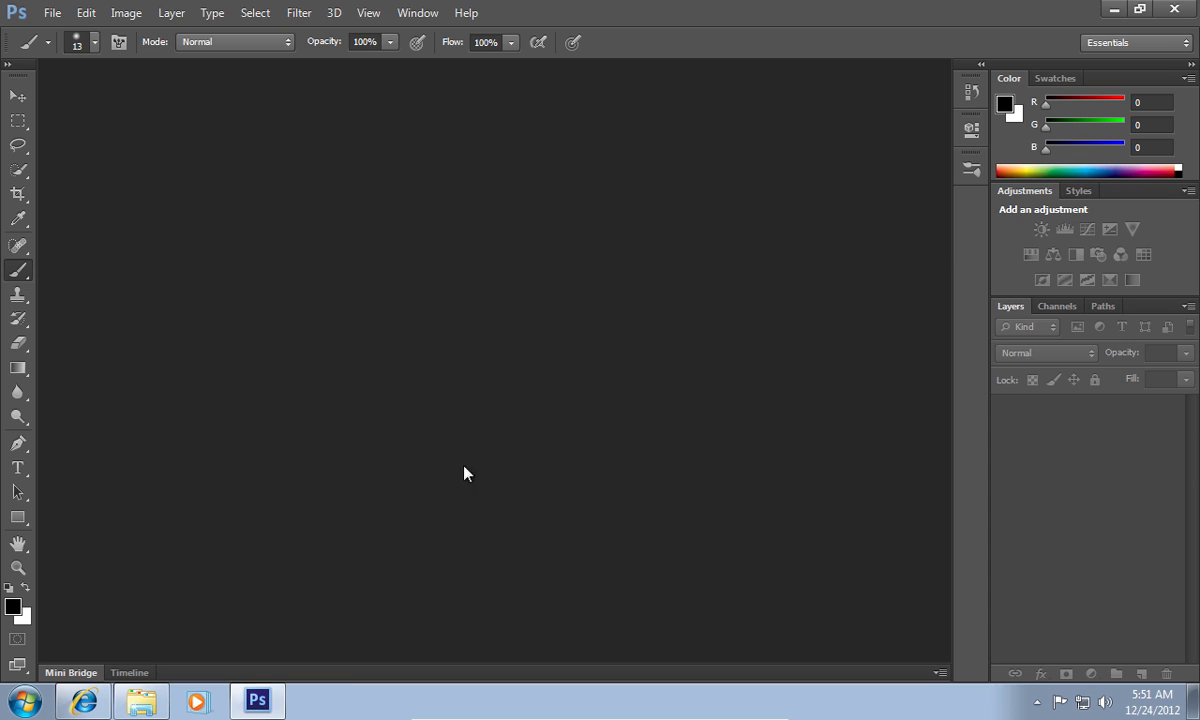
pyautogui.moveTo(16, 270)
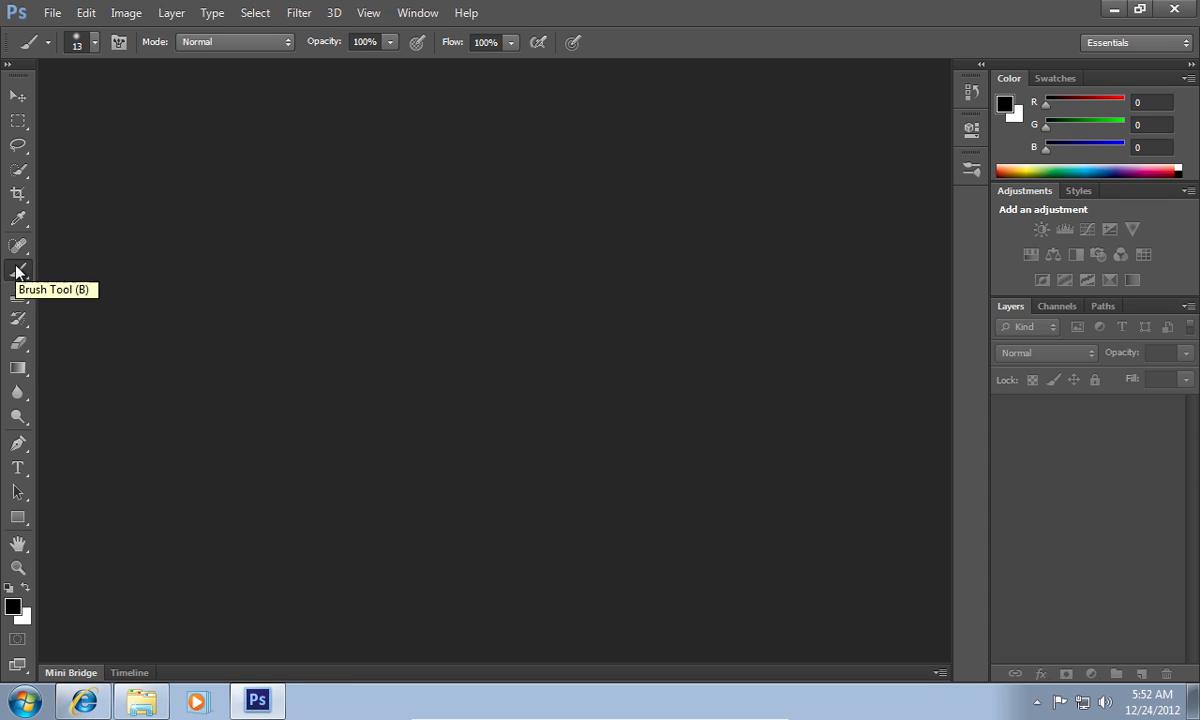
# Activate the Brush Tool and show the brush preset picker's gear menu
pyautogui.click(96, 42)
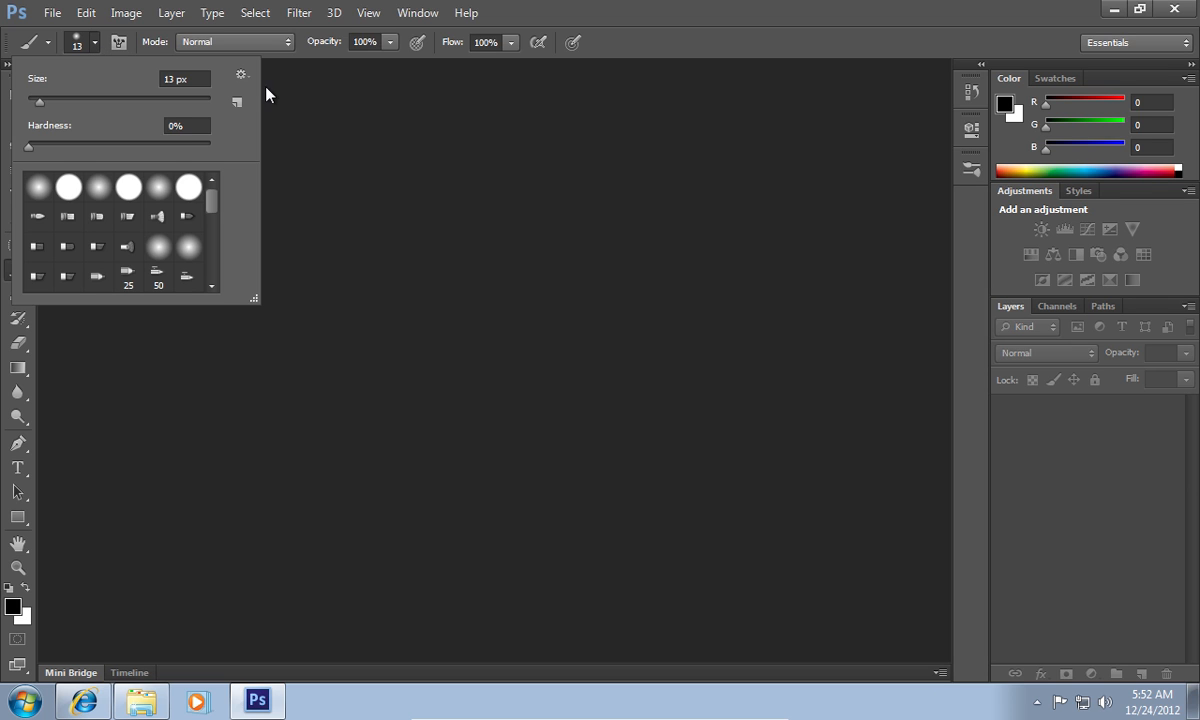
pyautogui.click(240, 76)
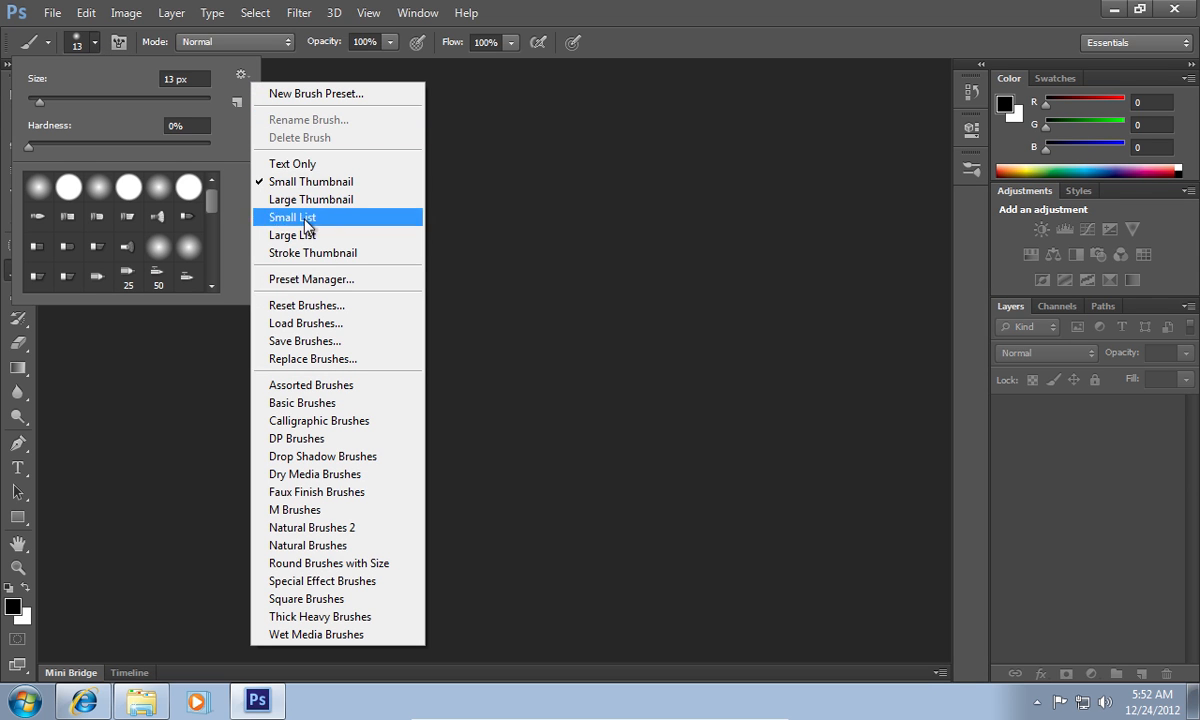
# Load SS-lightning.abr from Downloads via Load Brushes into the preset picker
pyautogui.click(304, 324)
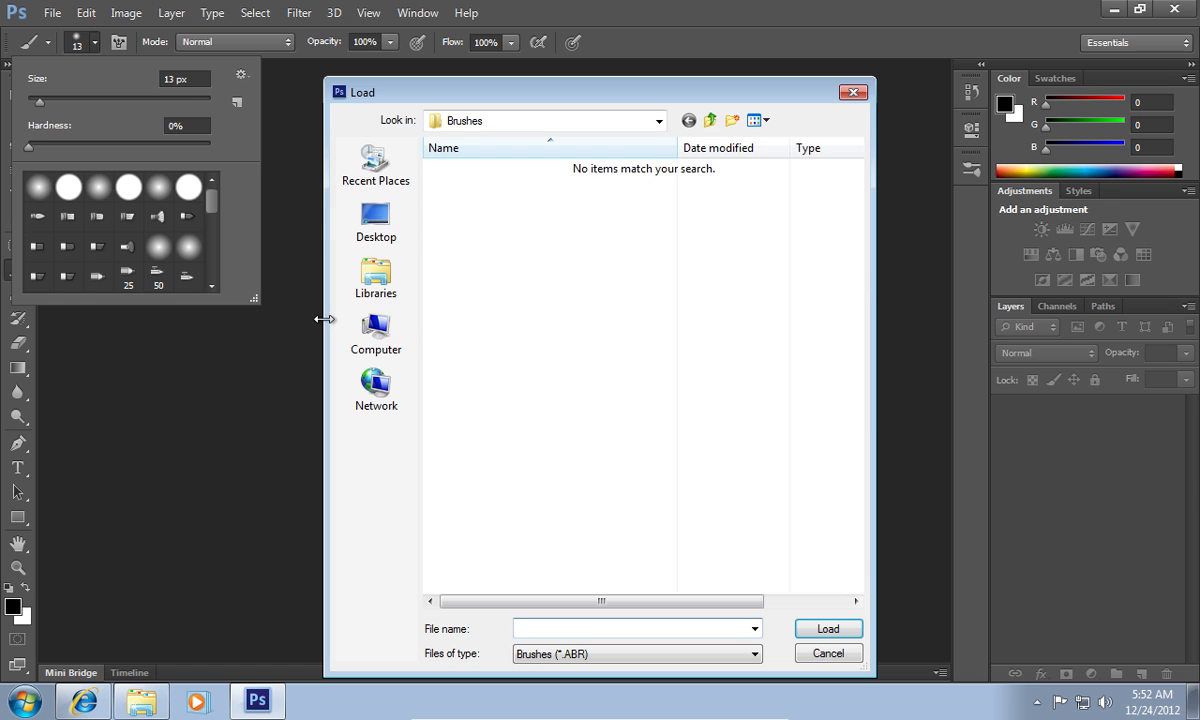
pyautogui.click(712, 120)
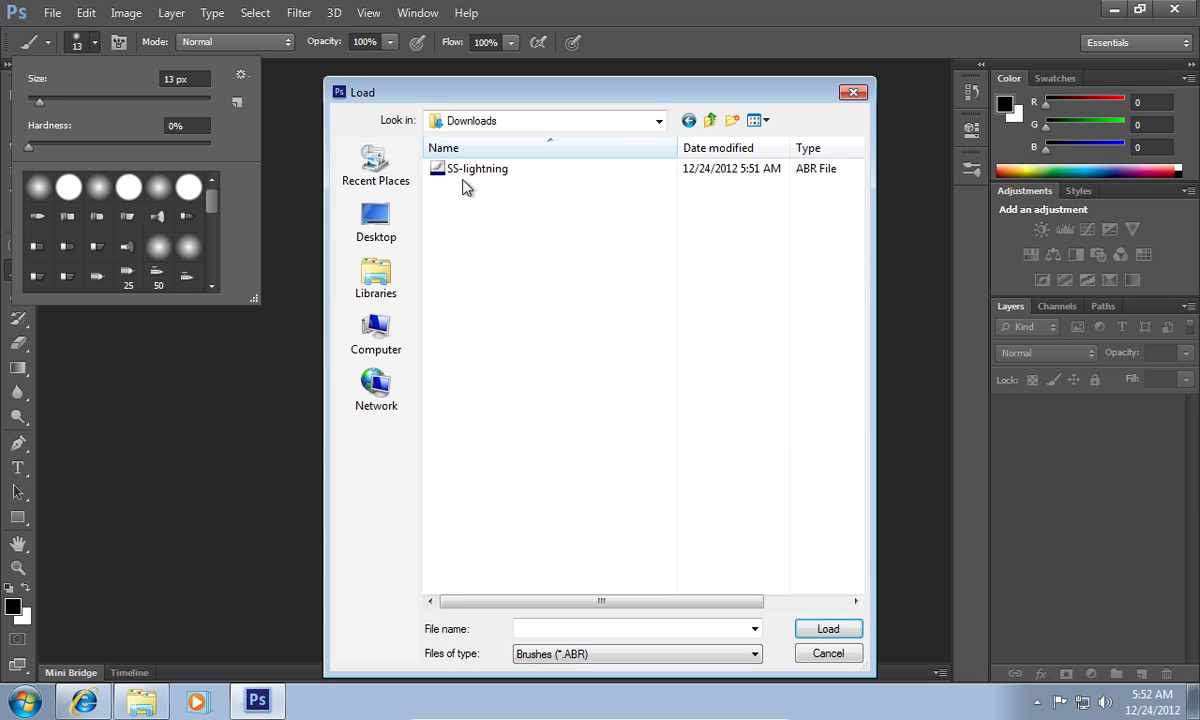
pyautogui.click(476, 168)
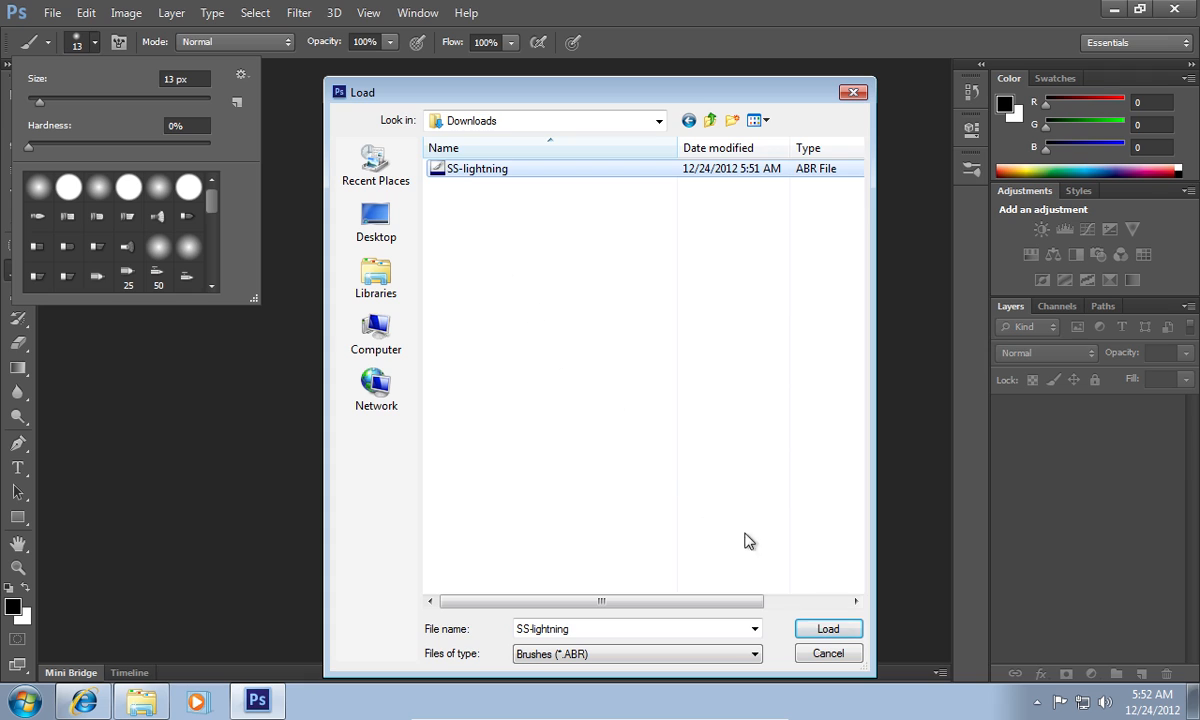
pyautogui.click(828, 628)
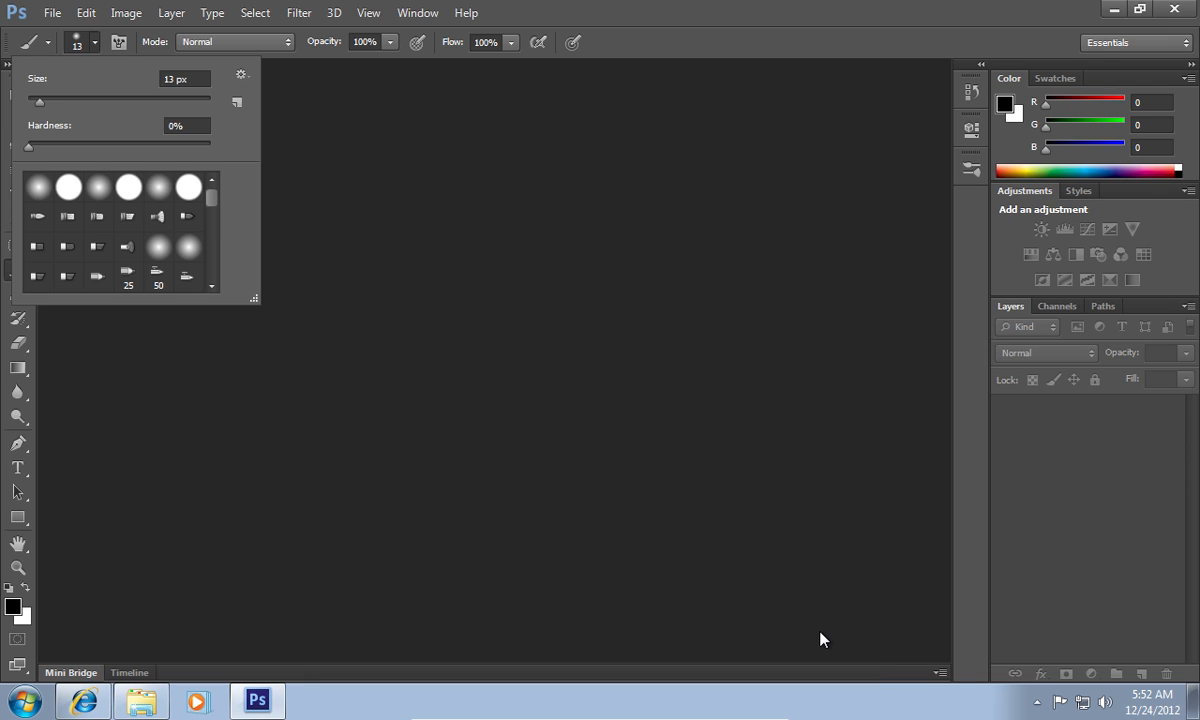
pyautogui.moveTo(212, 212)
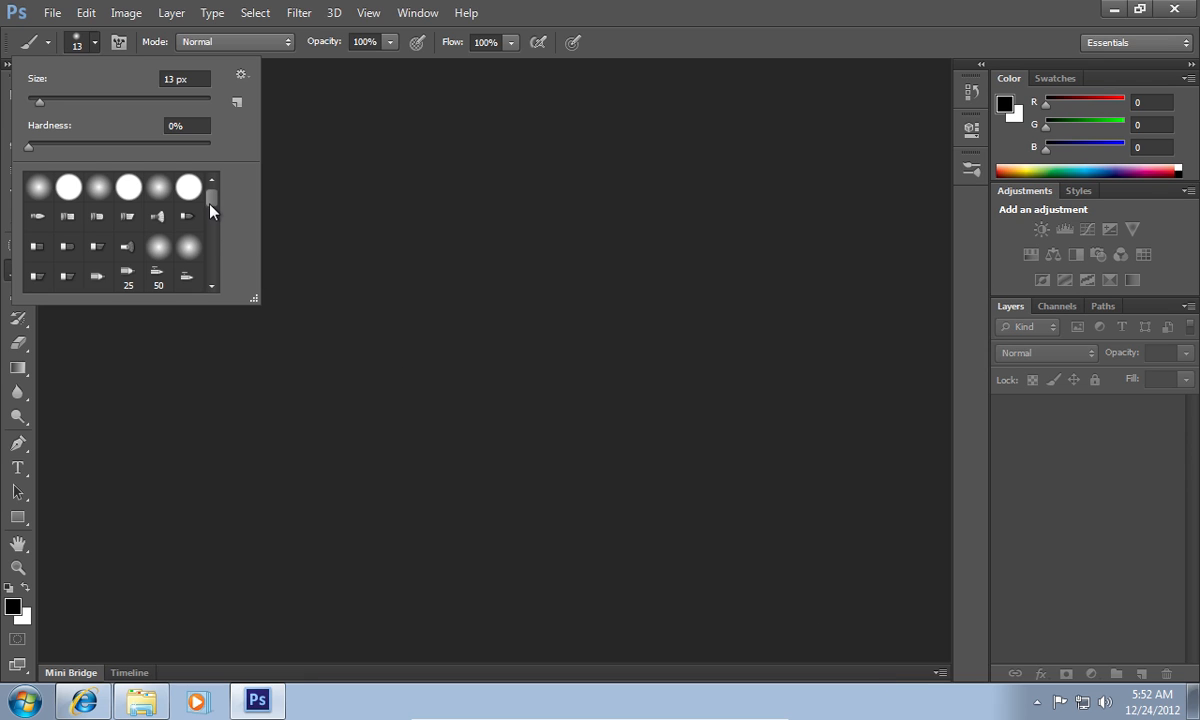